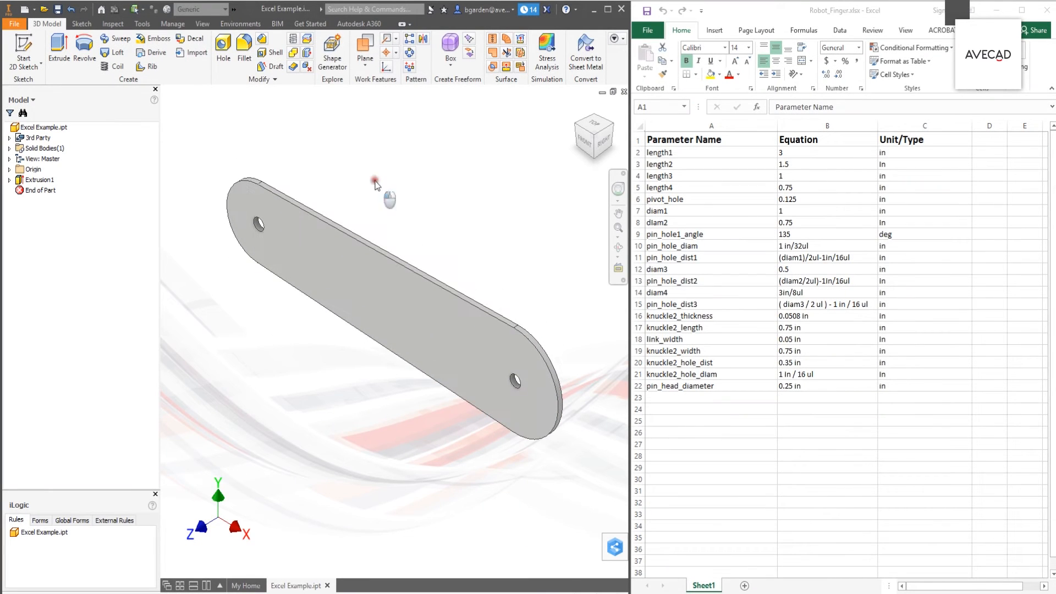
pyautogui.moveTo(693, 158)
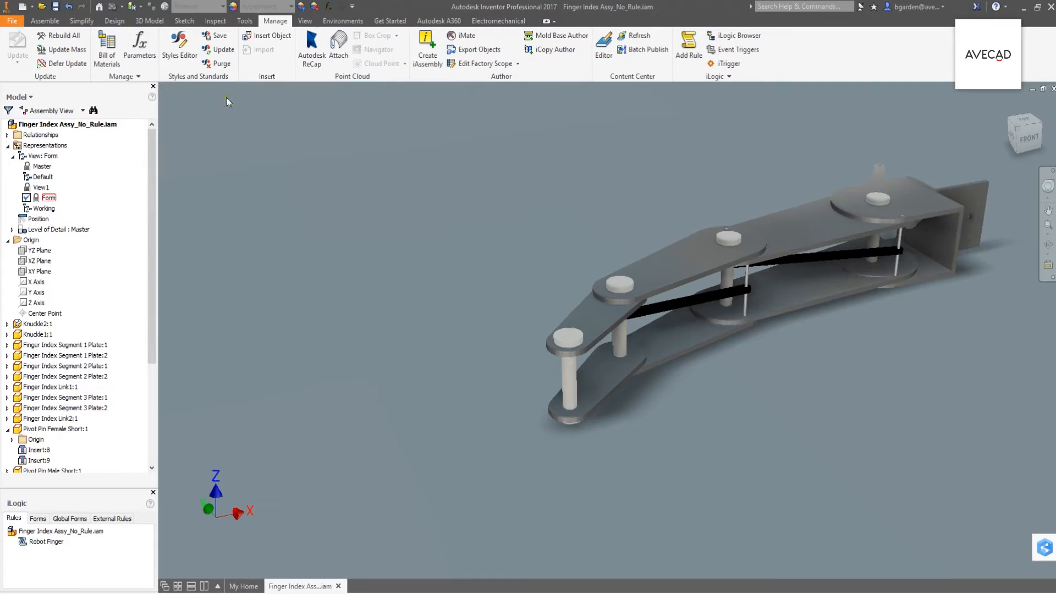
# Step: Review the thickness parameter's available values in the assembly's parameter list, then close it
pyautogui.click(138, 48)
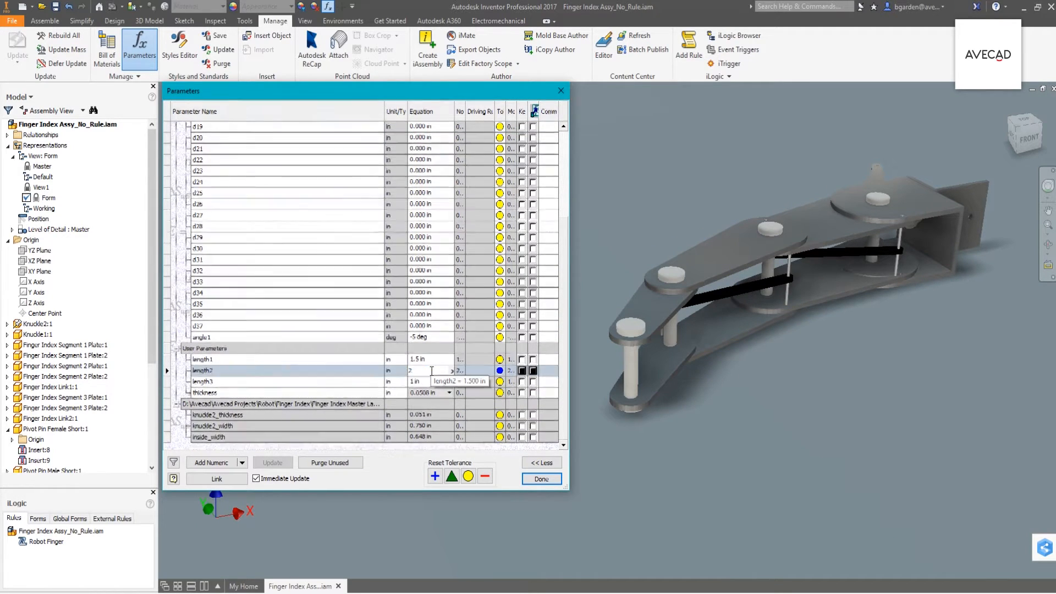
pyautogui.click(448, 392)
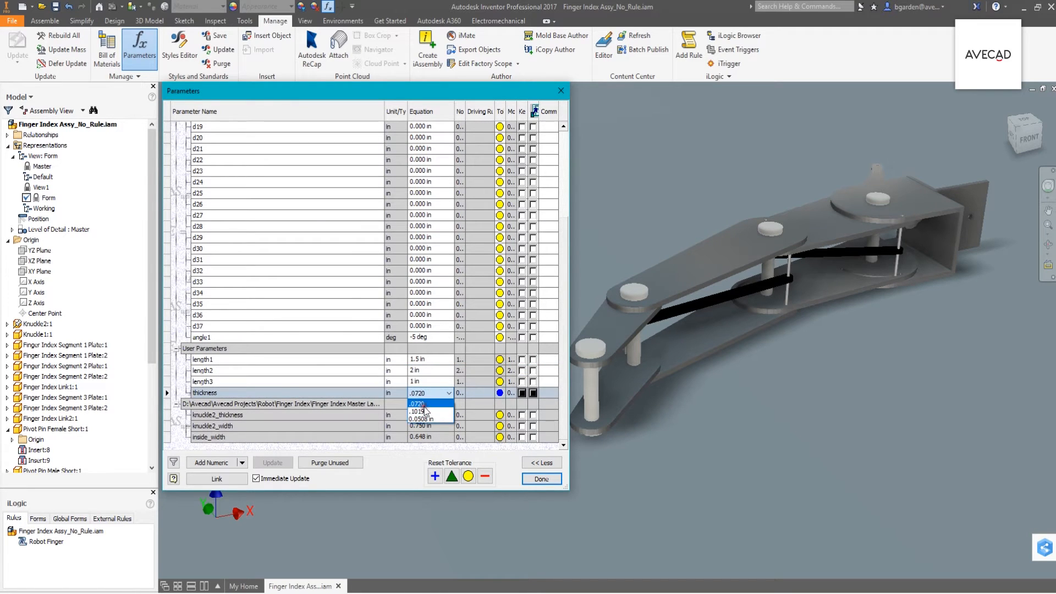
pyautogui.click(541, 479)
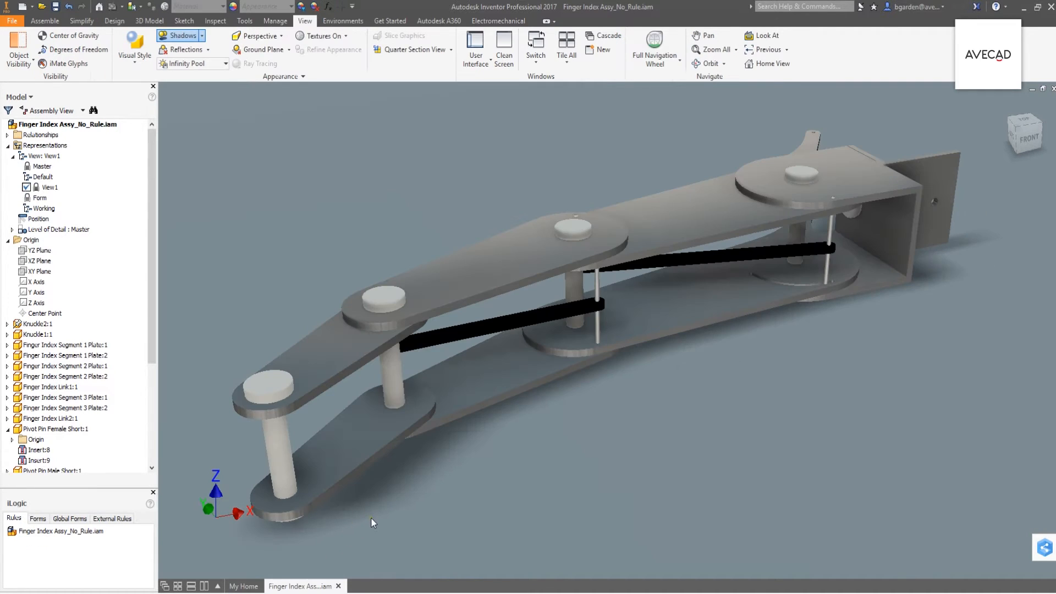
pyautogui.moveTo(229, 378)
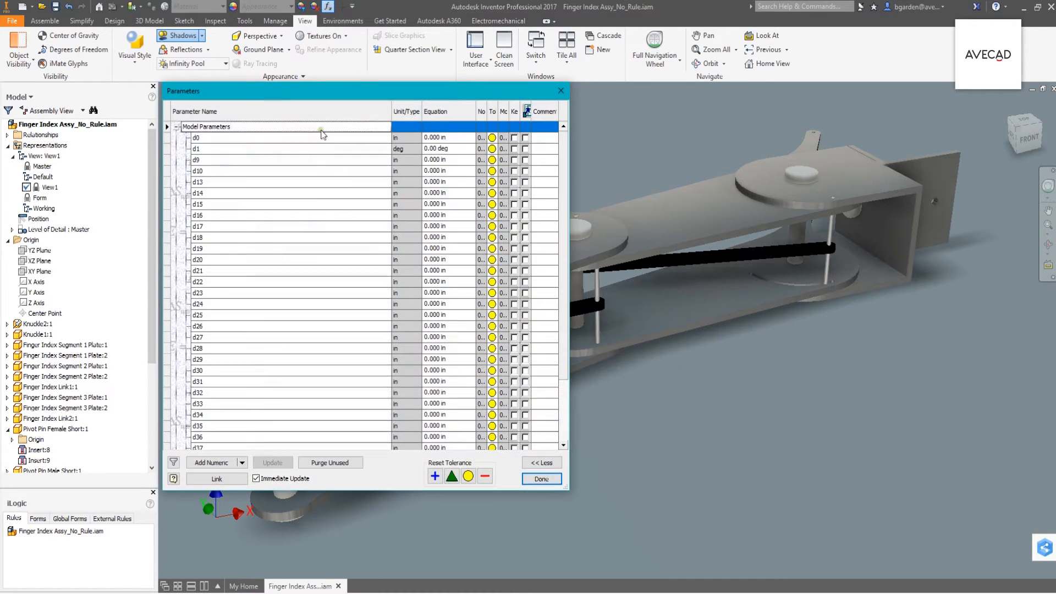
pyautogui.moveTo(312, 204)
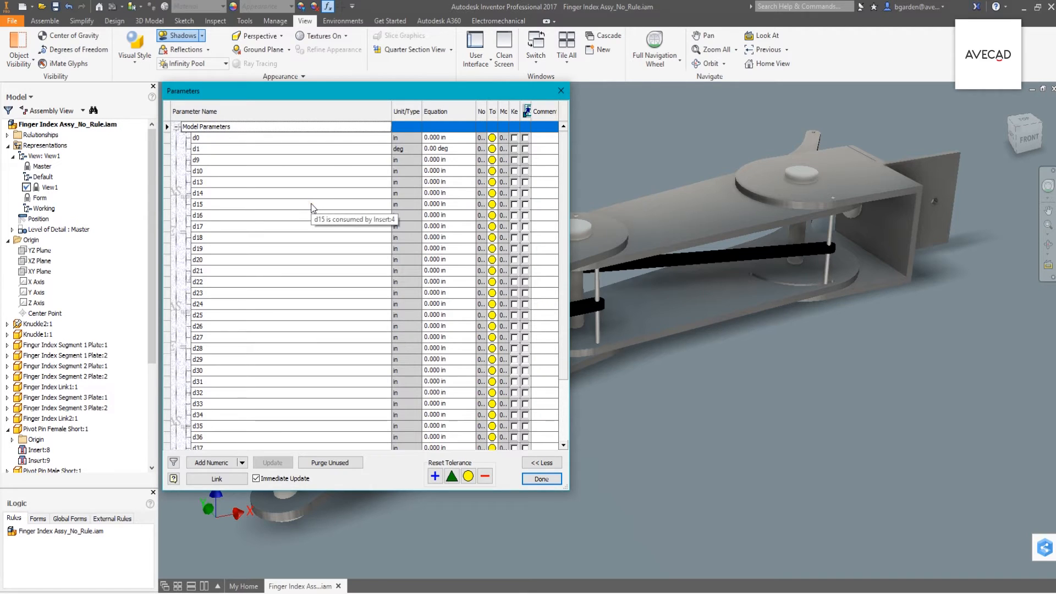
pyautogui.moveTo(311, 170)
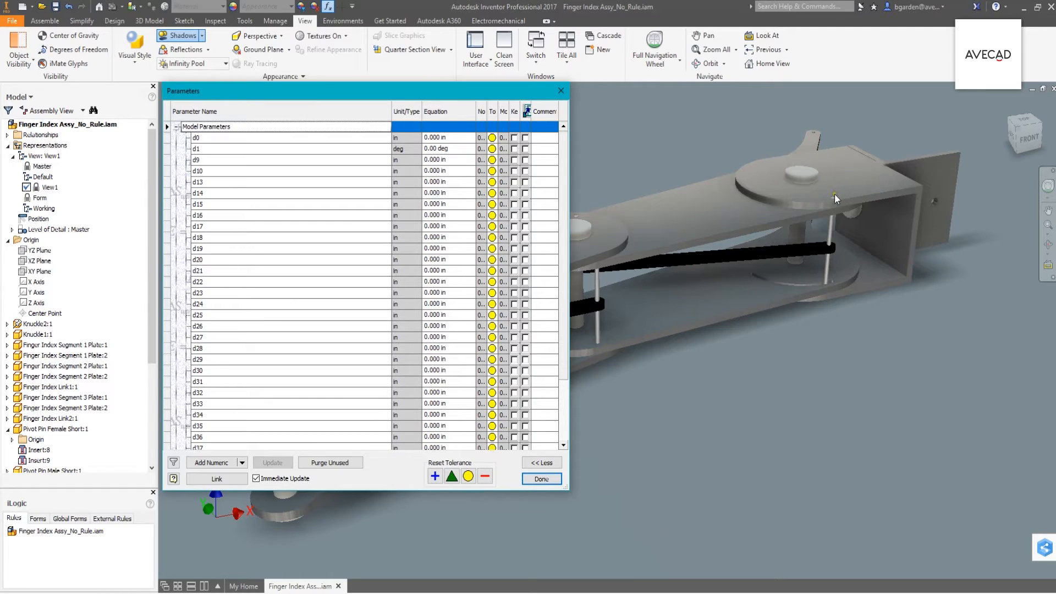
pyautogui.moveTo(802, 330)
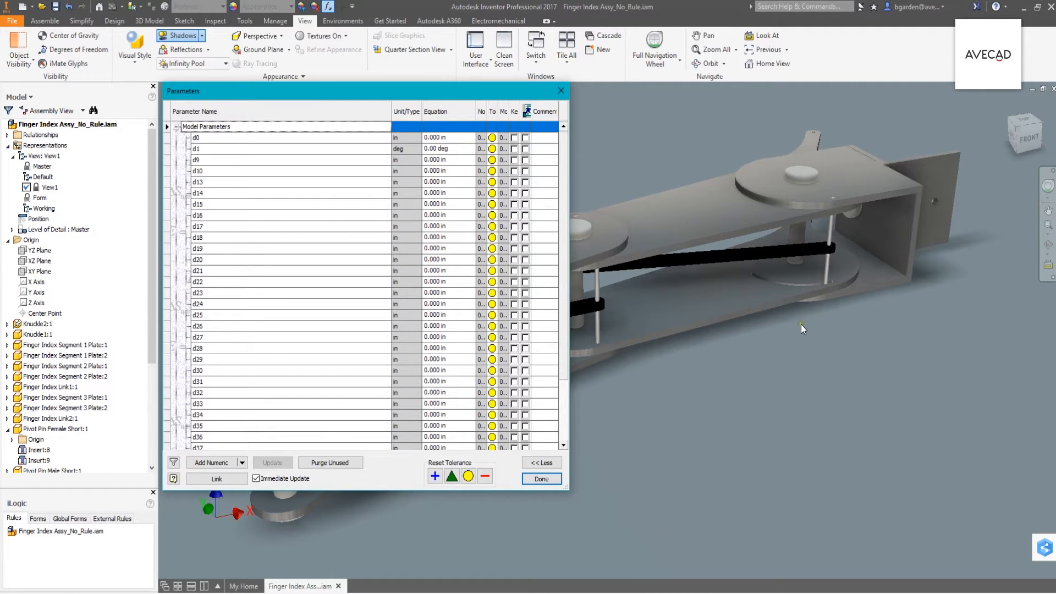
pyautogui.moveTo(800, 330)
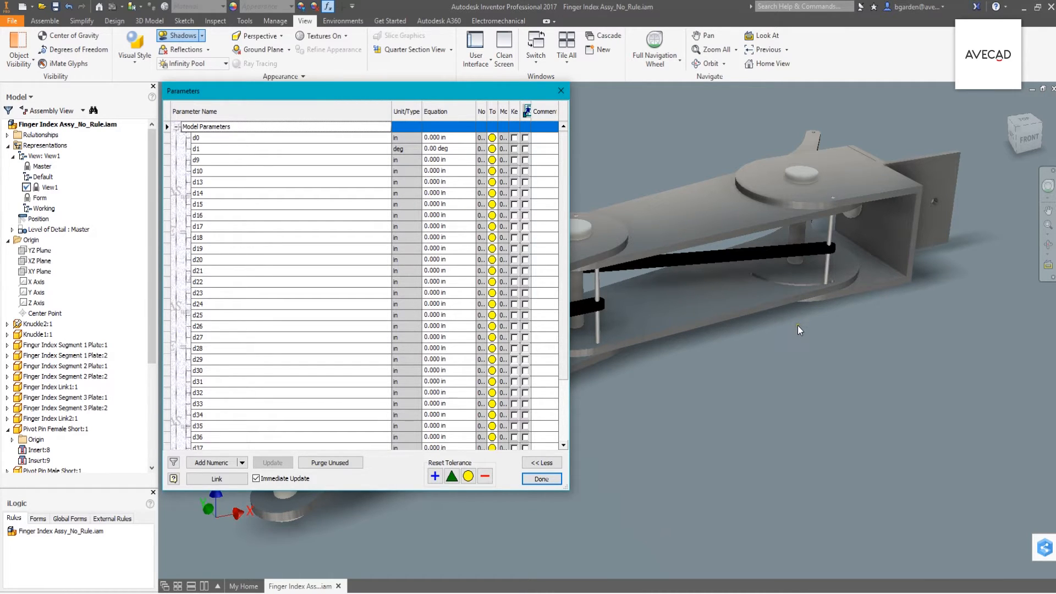
pyautogui.moveTo(355, 442)
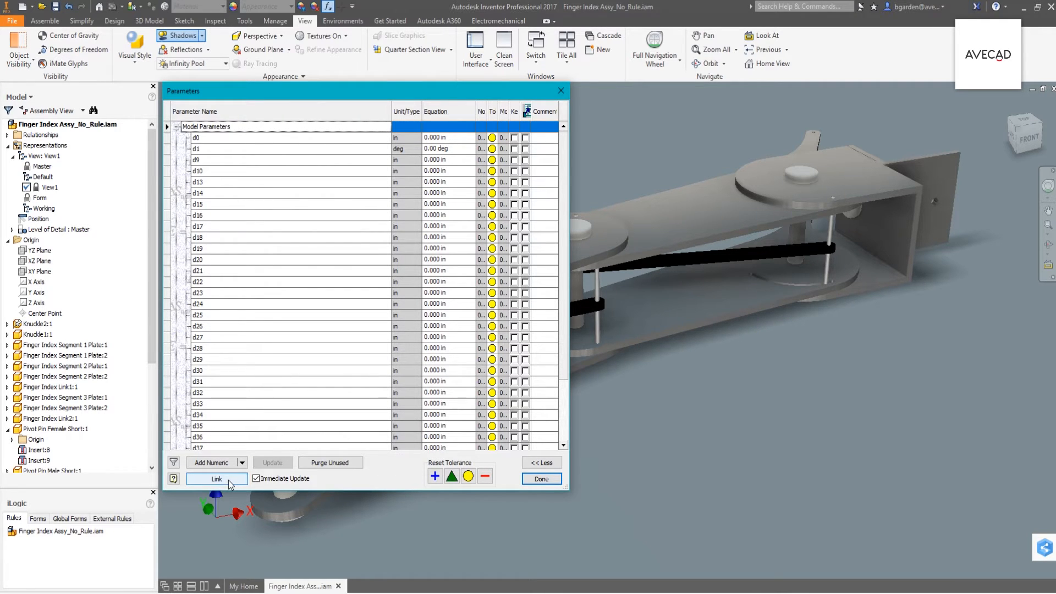
# Step: Start linking the Robot_Finger spreadsheet to the parameters, then cancel the link
pyautogui.click(215, 478)
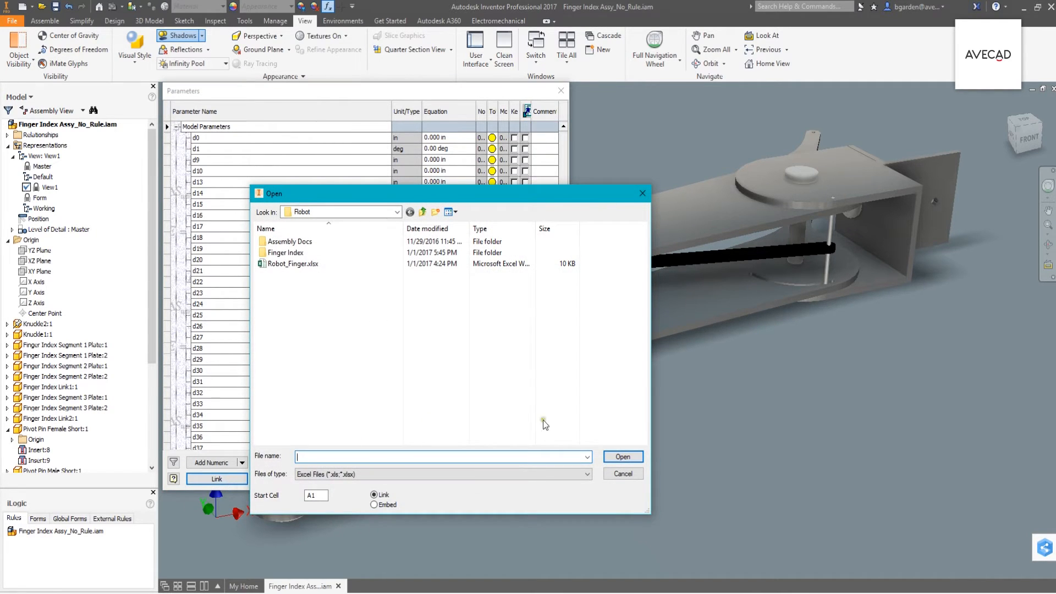
pyautogui.moveTo(550, 429)
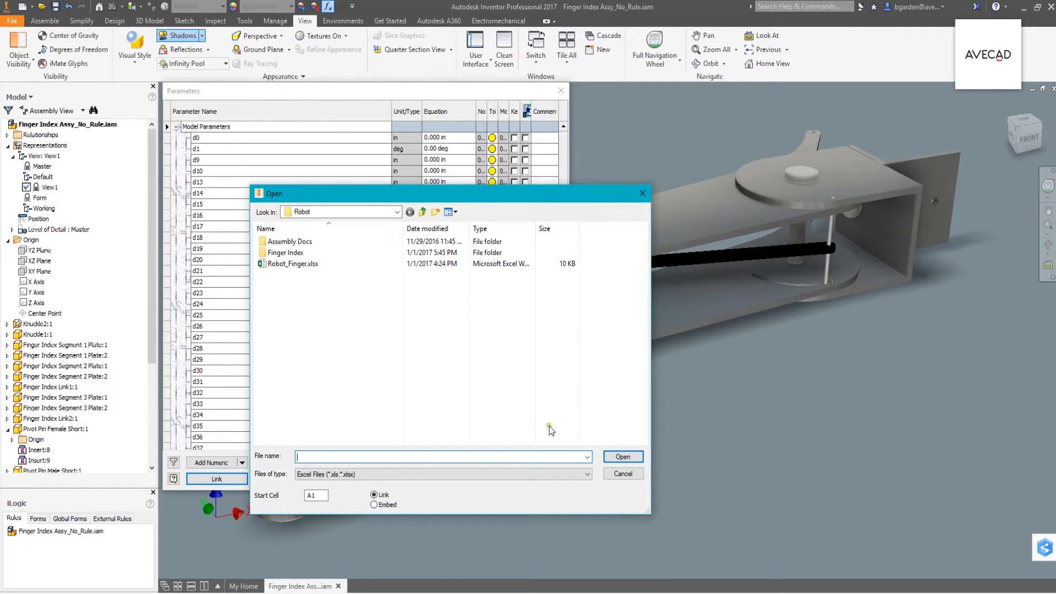
pyautogui.moveTo(561, 438)
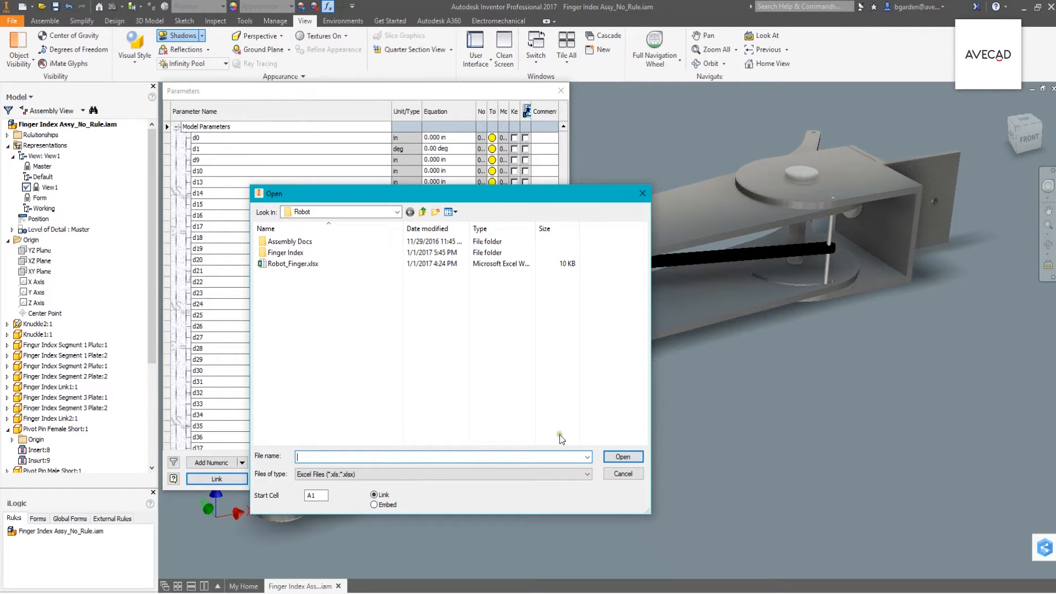
pyautogui.moveTo(576, 447)
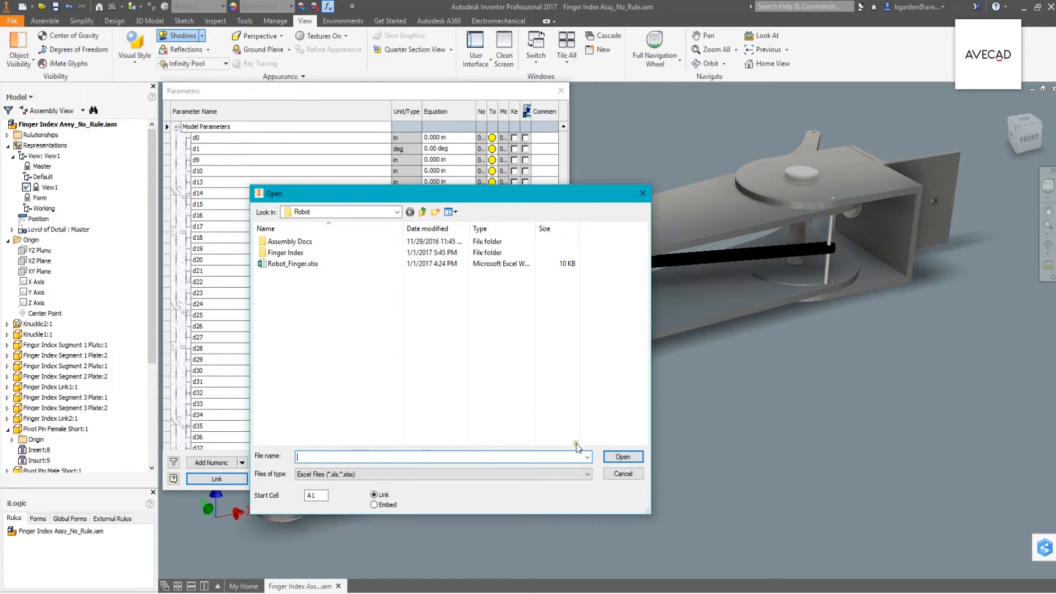
pyautogui.moveTo(585, 469)
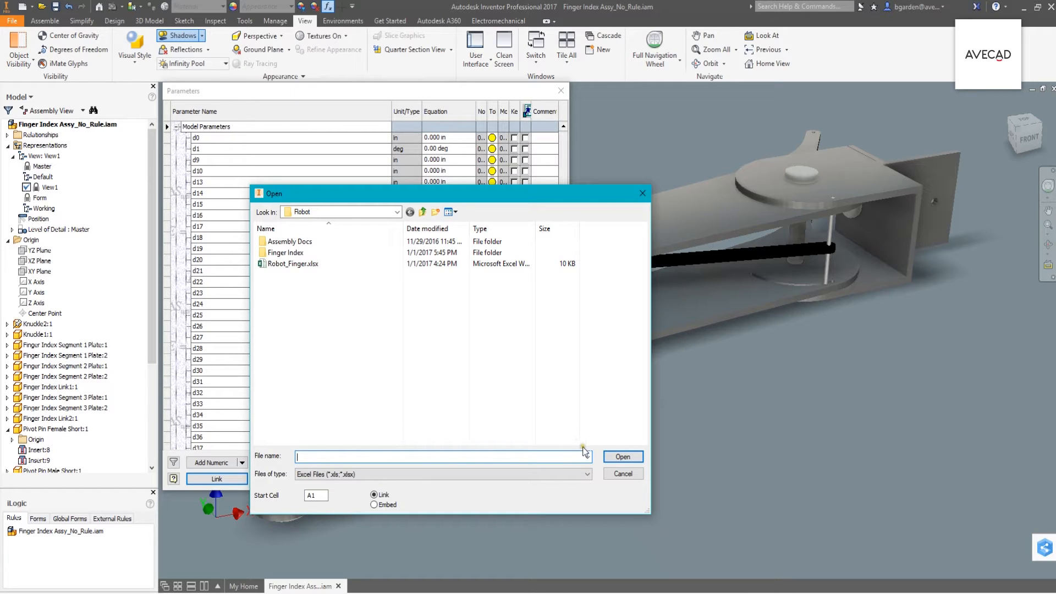
pyautogui.moveTo(596, 471)
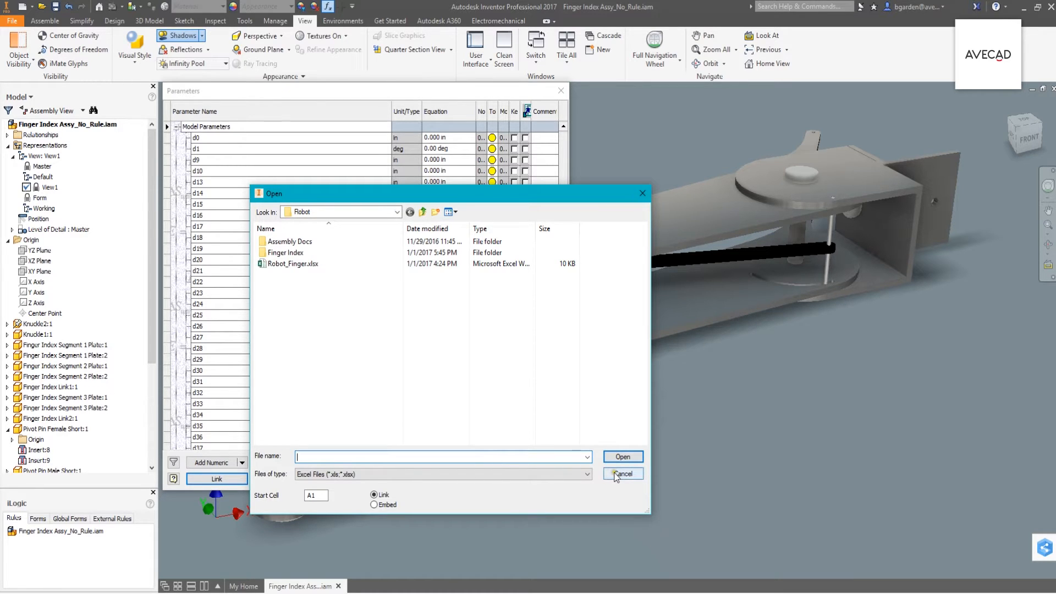
pyautogui.click(622, 473)
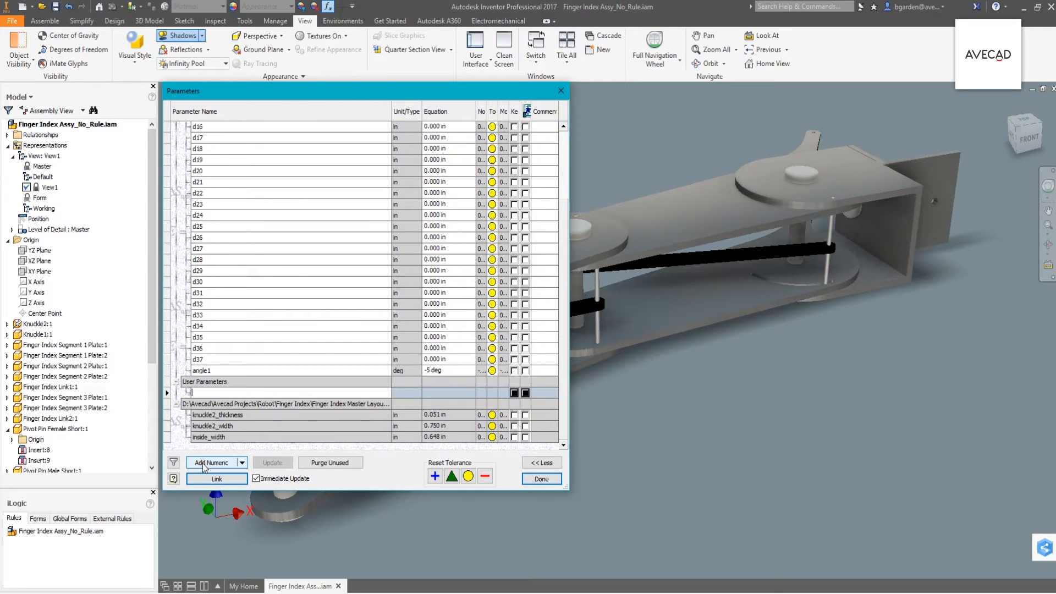
# Step: Name the new user parameters length1, length2, length3 with values 2, 1.5 and 1 in
pyautogui.write('length1')
pyautogui.click(449, 392)
pyautogui.write('2')
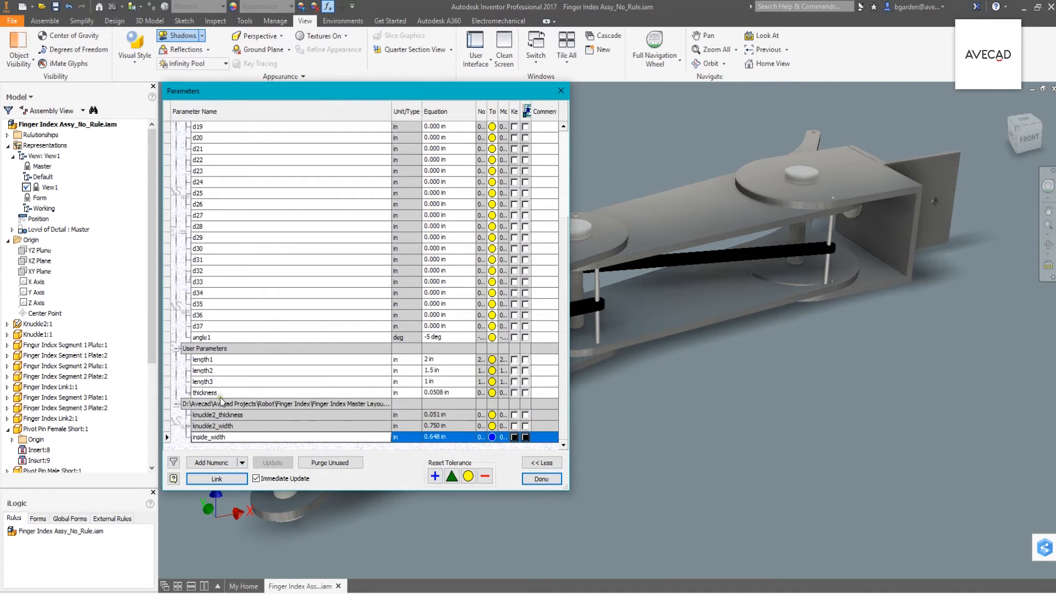
# Step: Make thickness multi-value with .0720 and .1019 added alongside 0.0508 in, then close parameters
pyautogui.rightClick(204, 392)
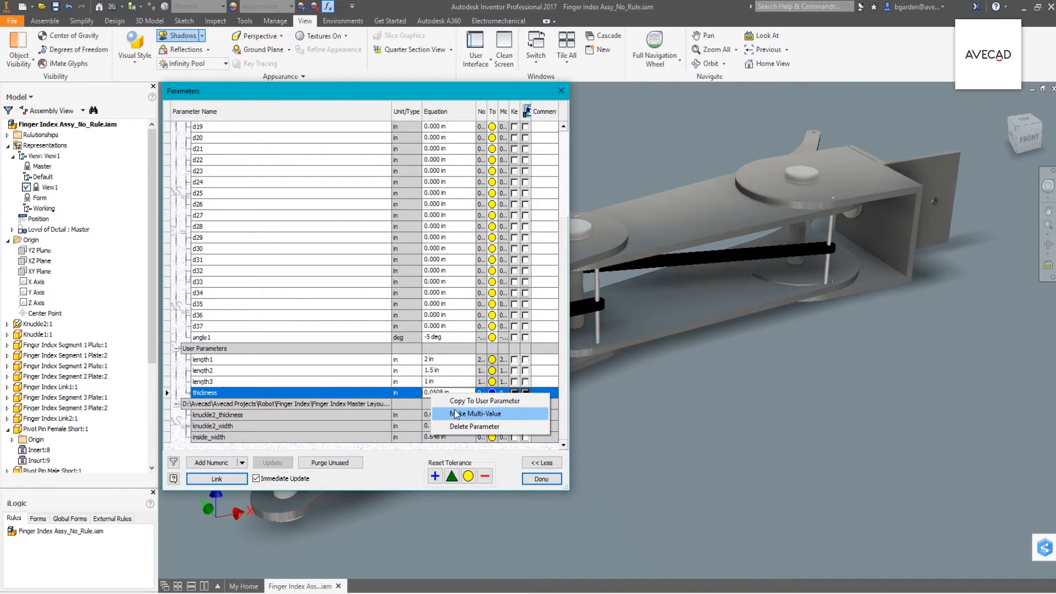
pyautogui.click(473, 413)
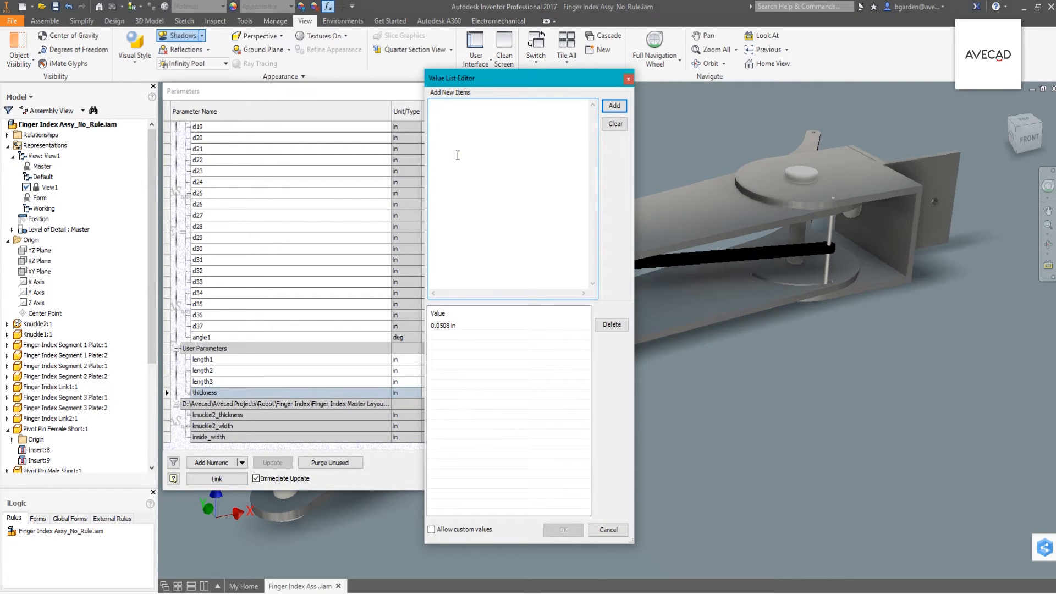
pyautogui.write('.0720')
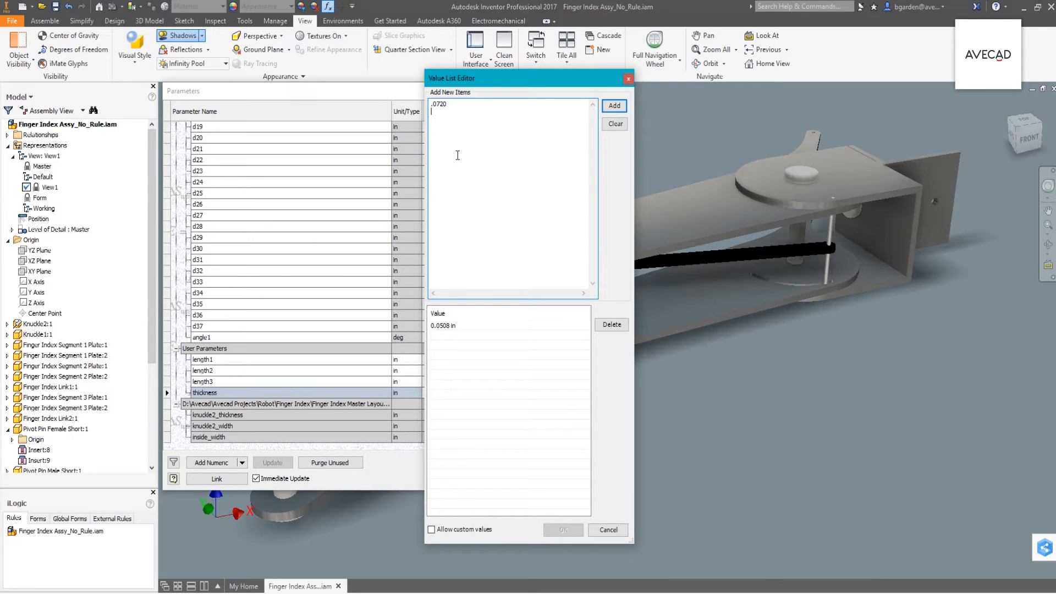
pyautogui.write('.1019')
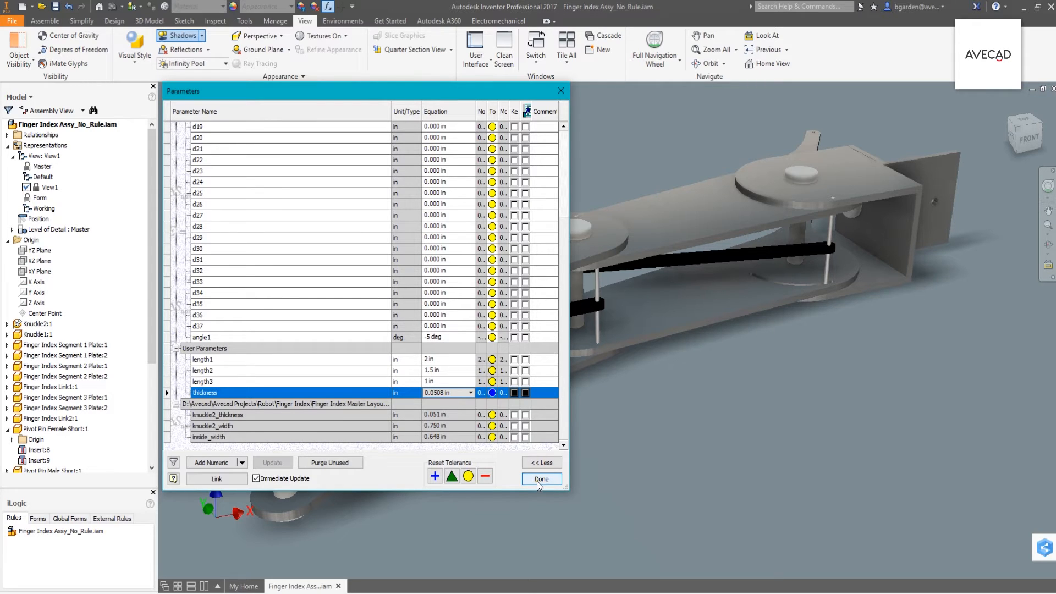
pyautogui.click(541, 480)
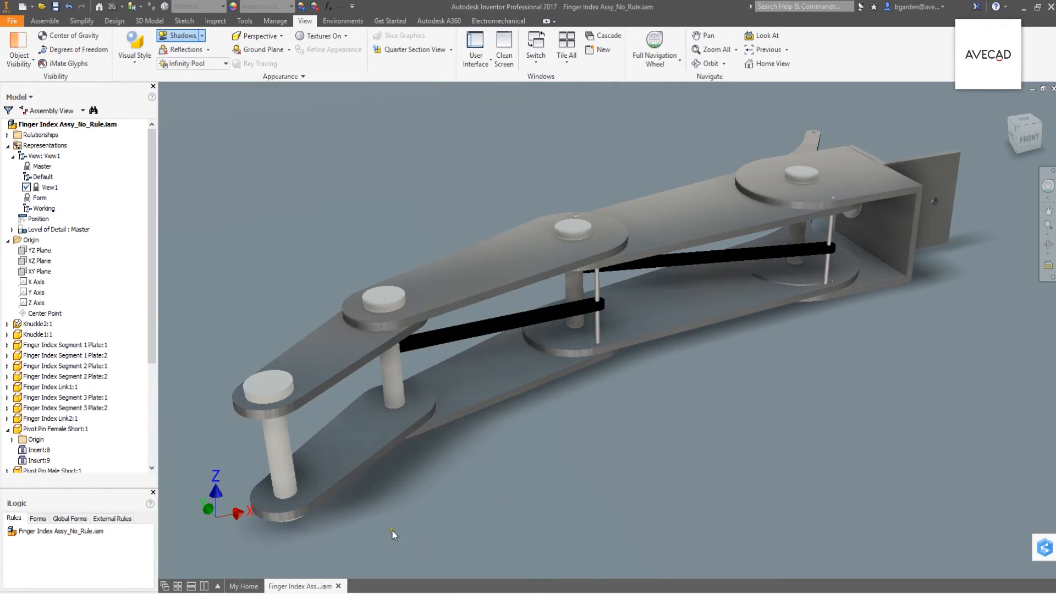
pyautogui.moveTo(409, 524)
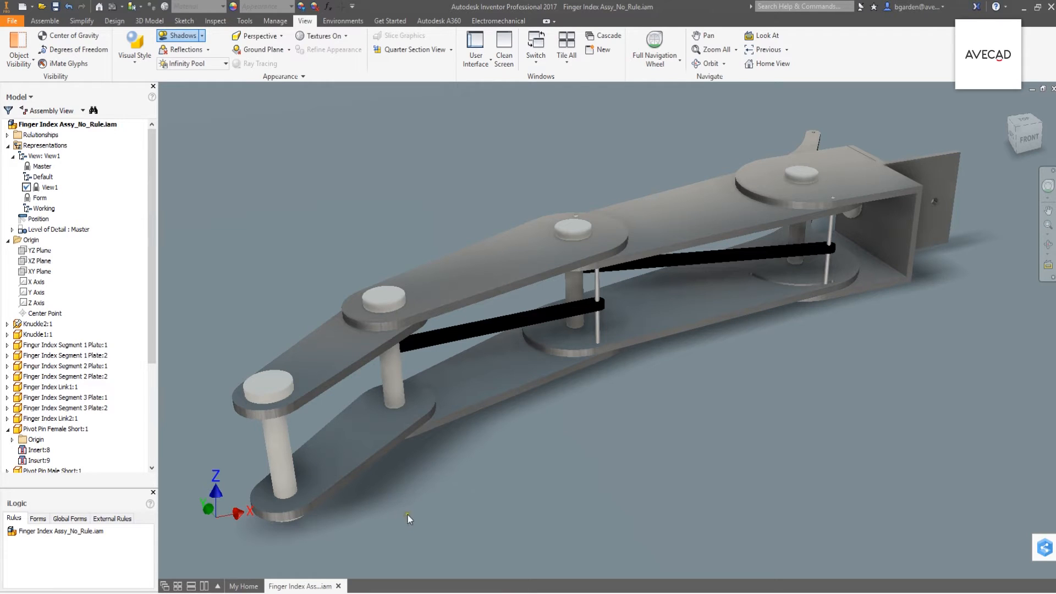
pyautogui.moveTo(414, 516)
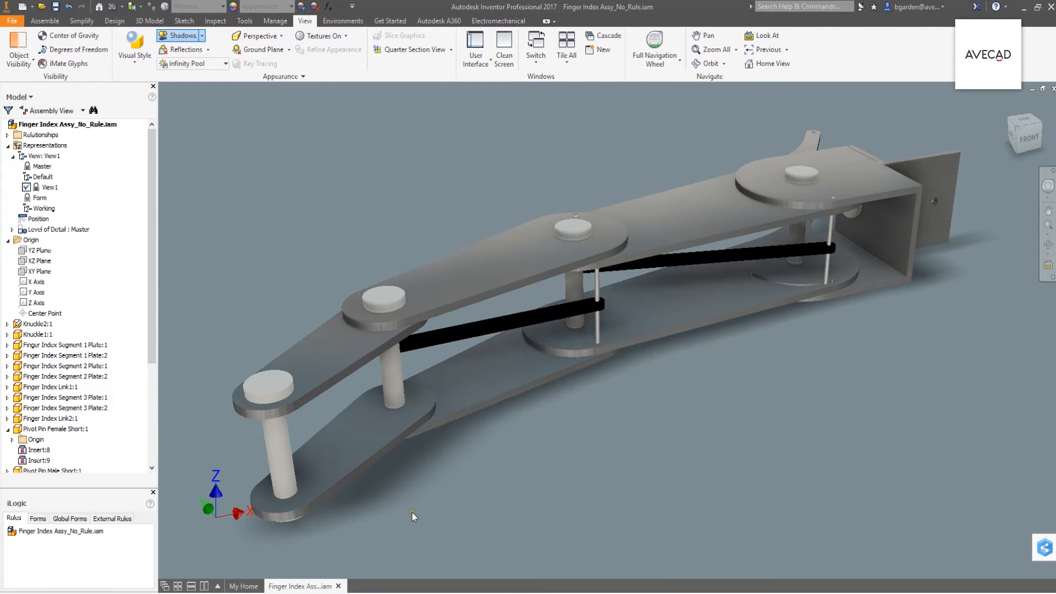
pyautogui.moveTo(192, 566)
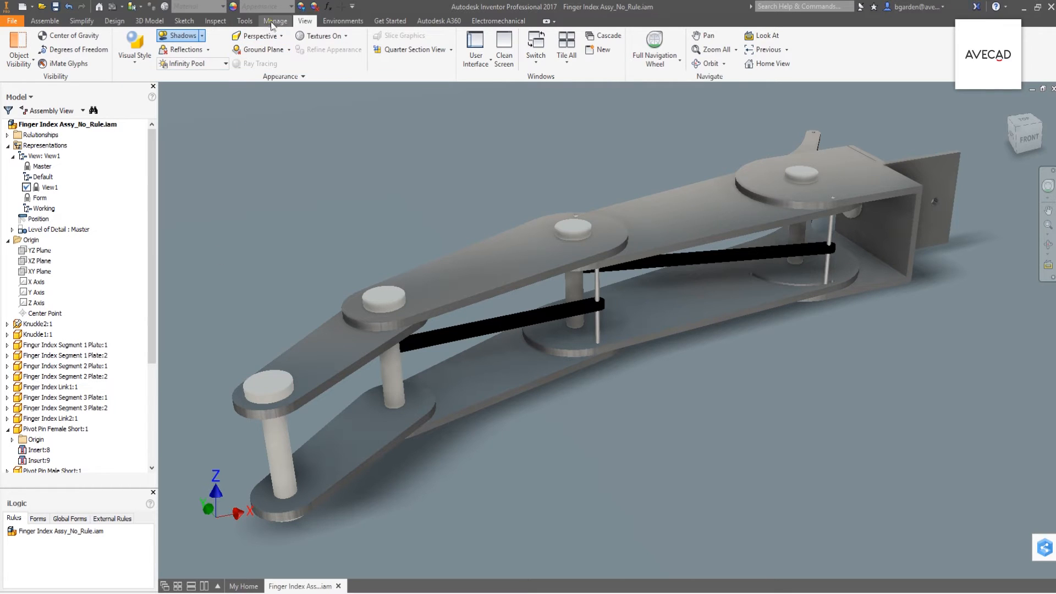
pyautogui.click(275, 20)
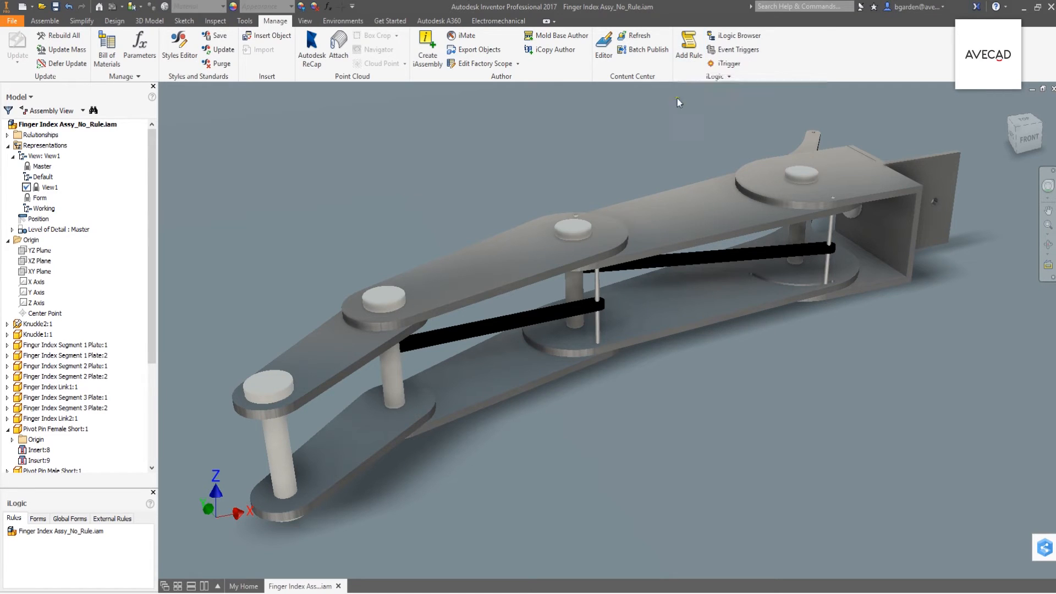
# Step: Add a new iLogic rule to the assembly named Robot Finger
pyautogui.rightClick(49, 531)
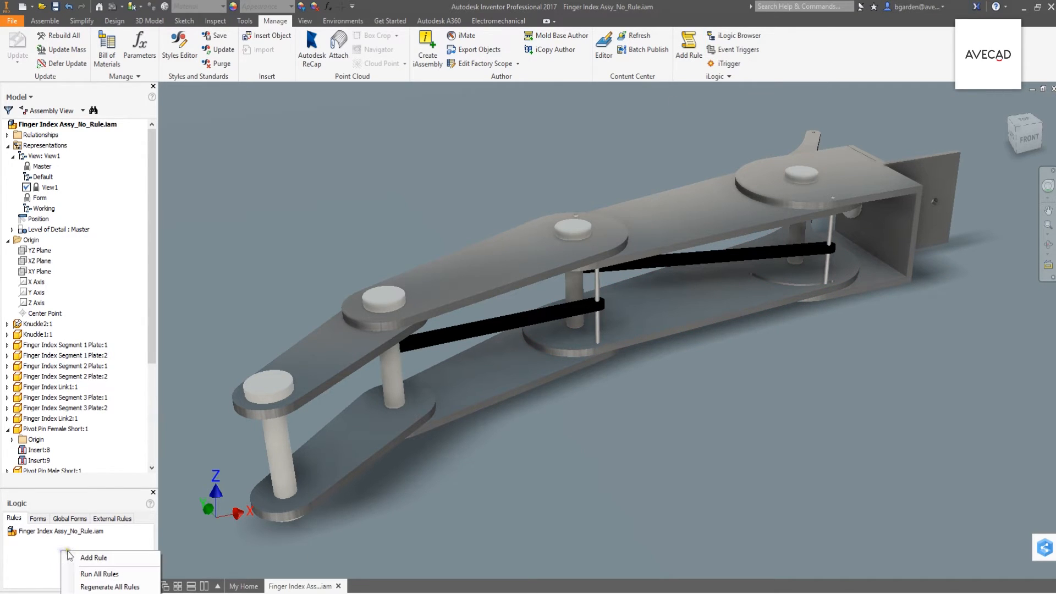
pyautogui.click(93, 557)
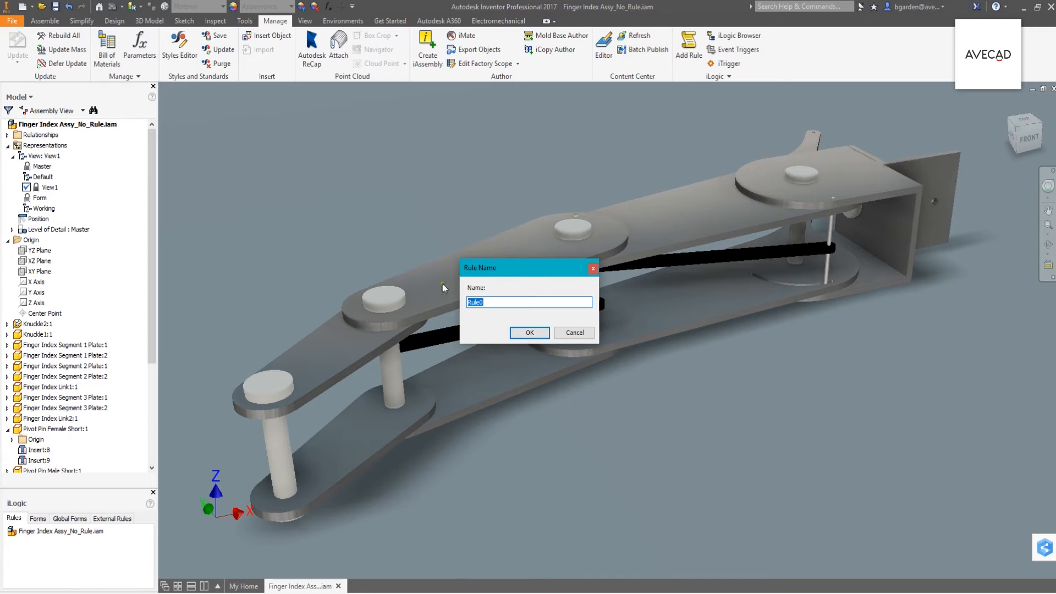
pyautogui.write('Robot Fin')
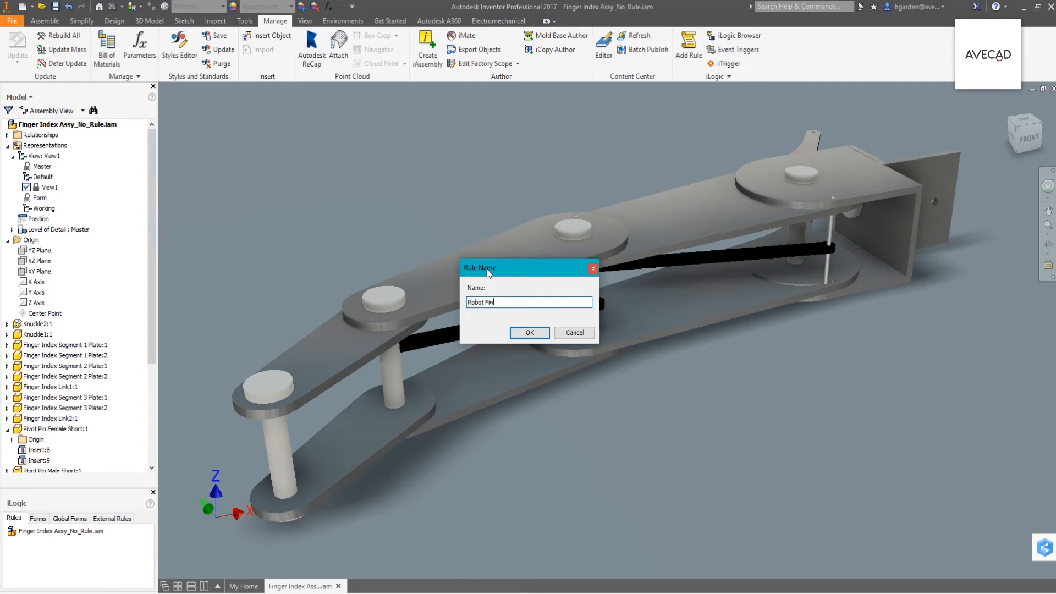
pyautogui.click(529, 332)
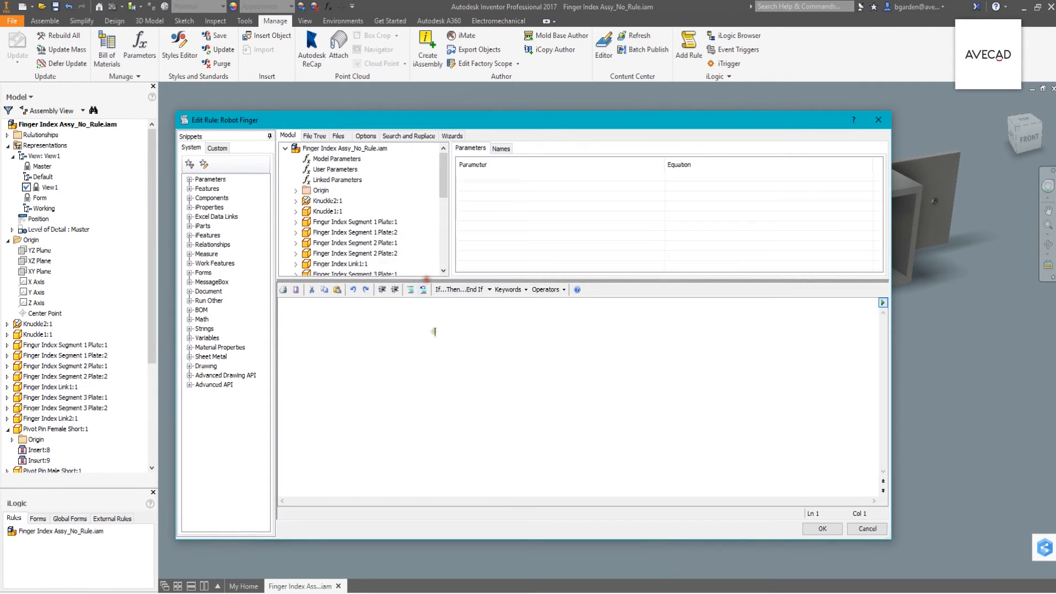
pyautogui.moveTo(440, 379)
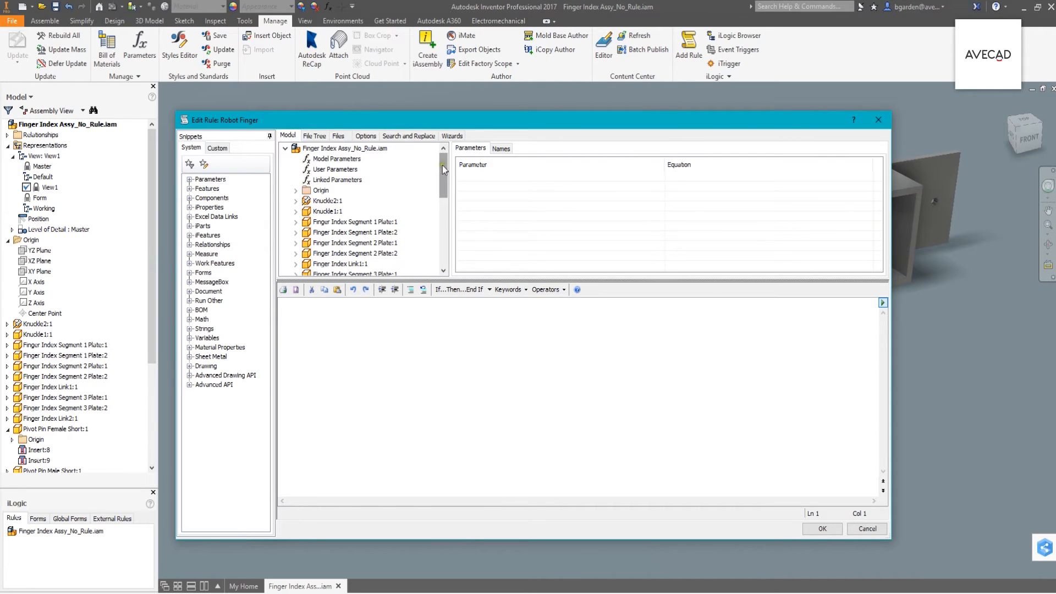
pyautogui.scroll(-3)
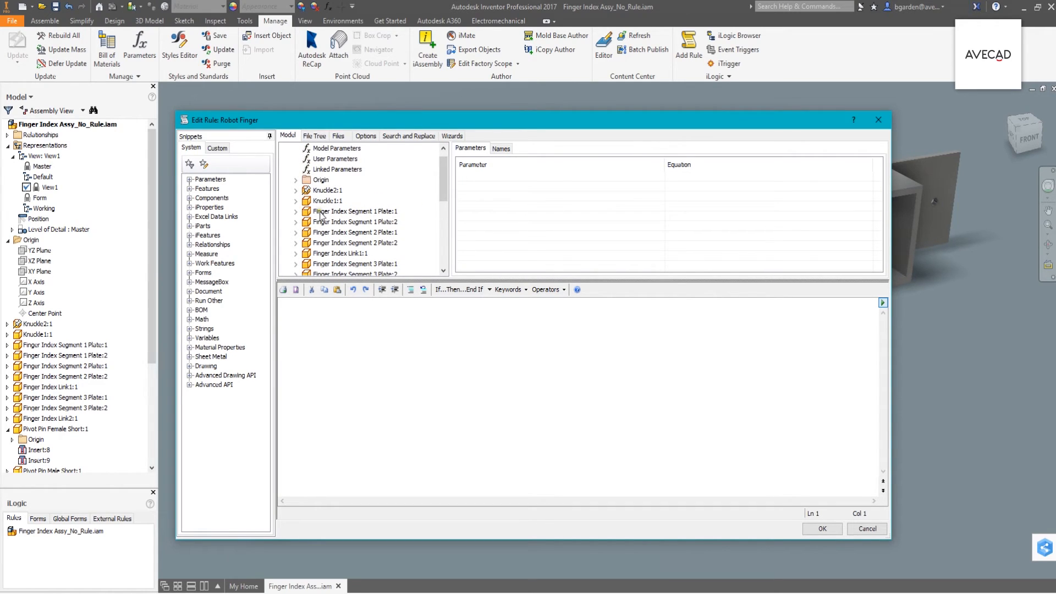
pyautogui.click(353, 211)
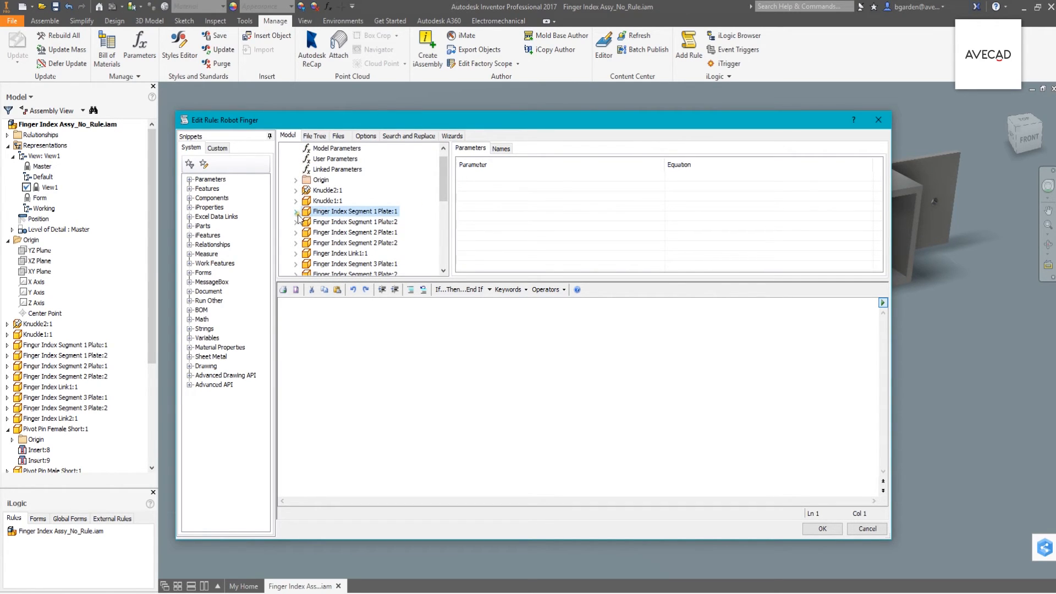
pyautogui.click(295, 210)
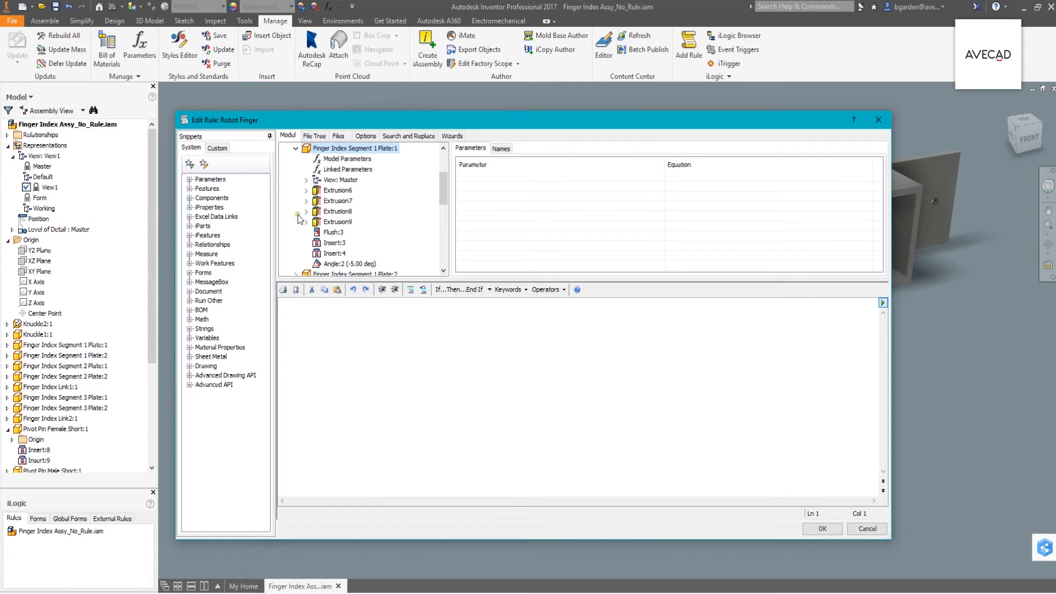
pyautogui.click(348, 158)
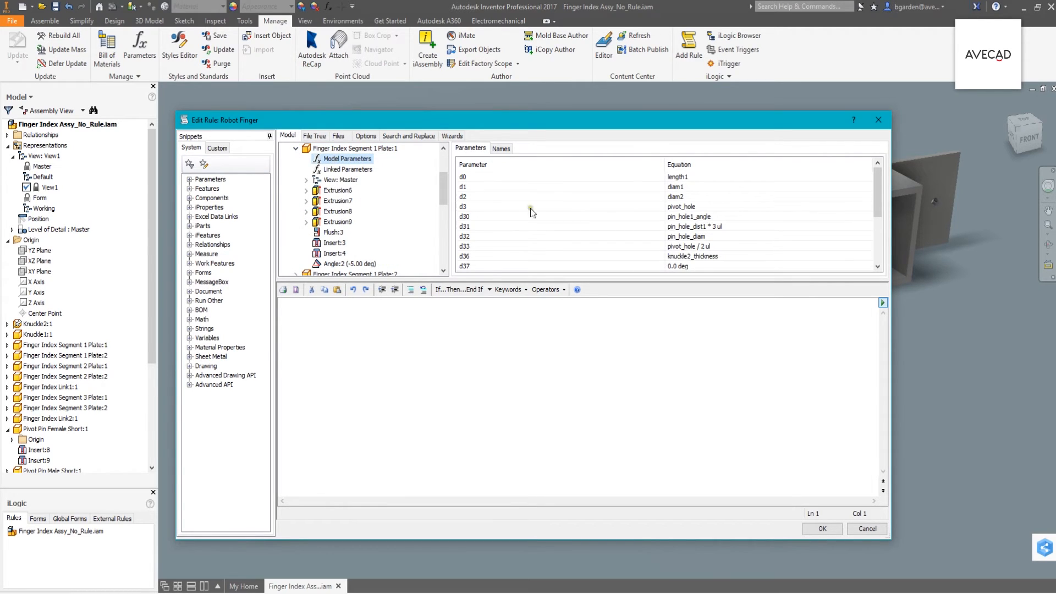
pyautogui.moveTo(475, 267)
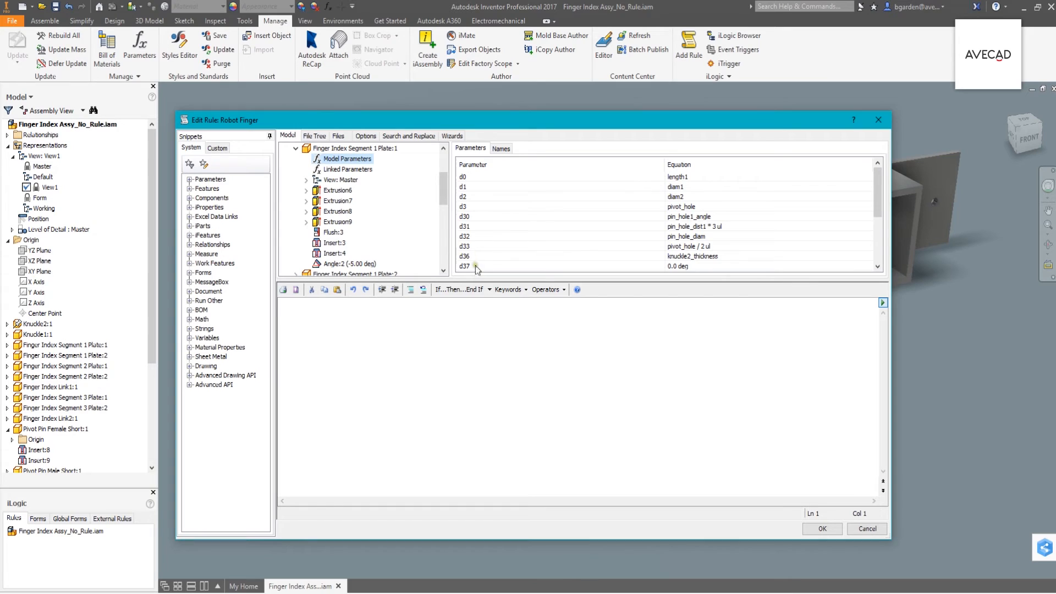
pyautogui.scroll(-3)
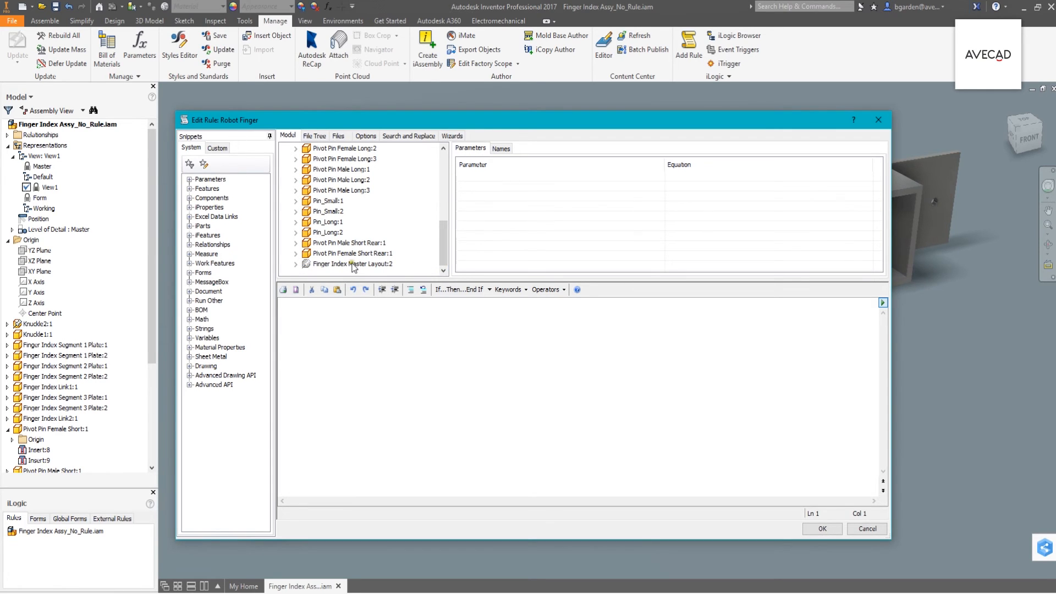
# Step: Reference Finger Index Master Layout:2's model parameters and set its length1 equal to length1
pyautogui.click(351, 264)
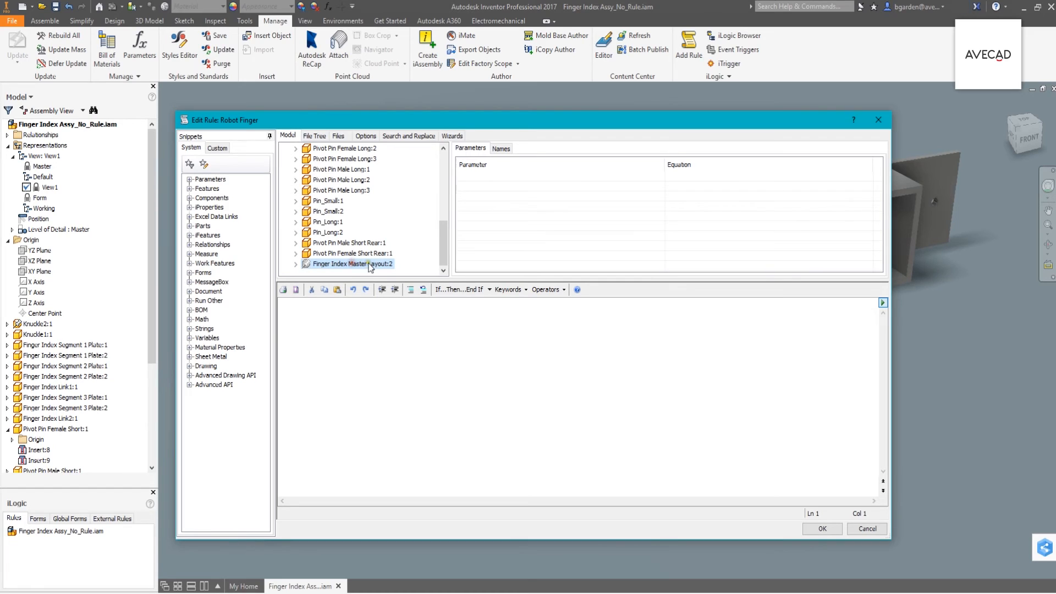
pyautogui.moveTo(319, 270)
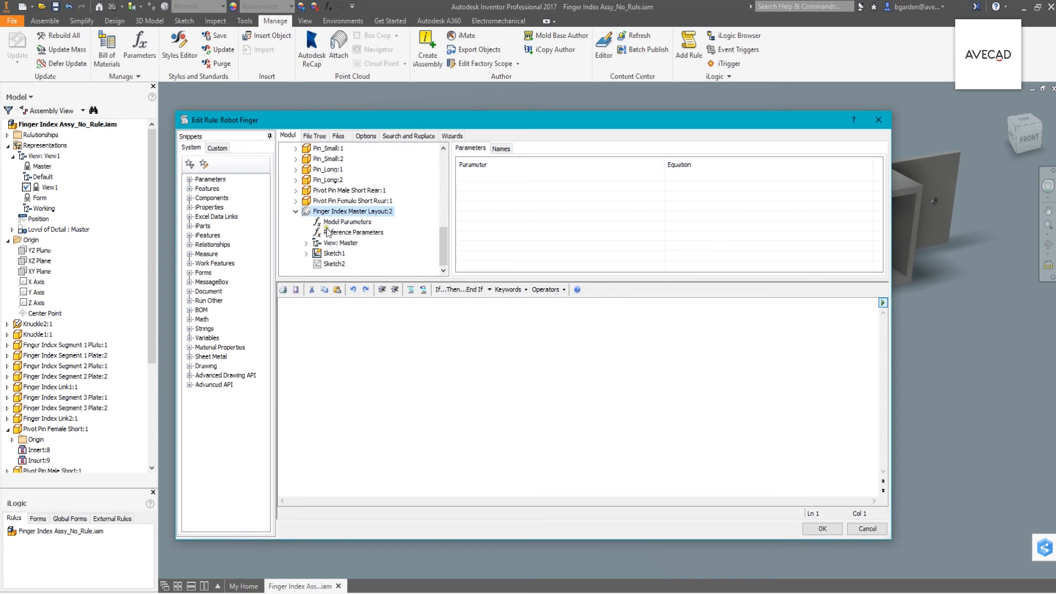
pyautogui.click(347, 223)
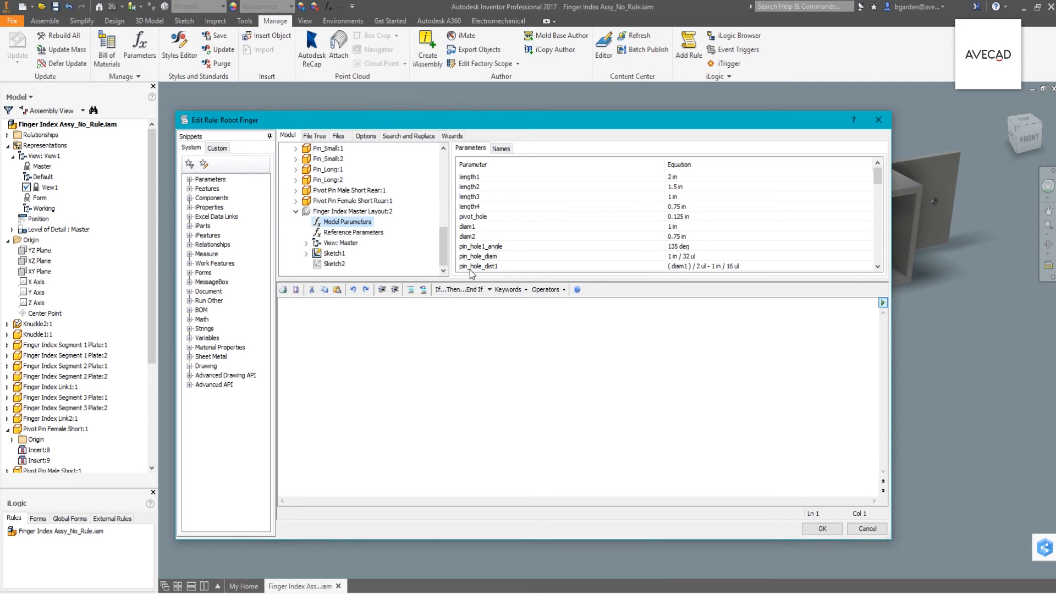
pyautogui.click(468, 176)
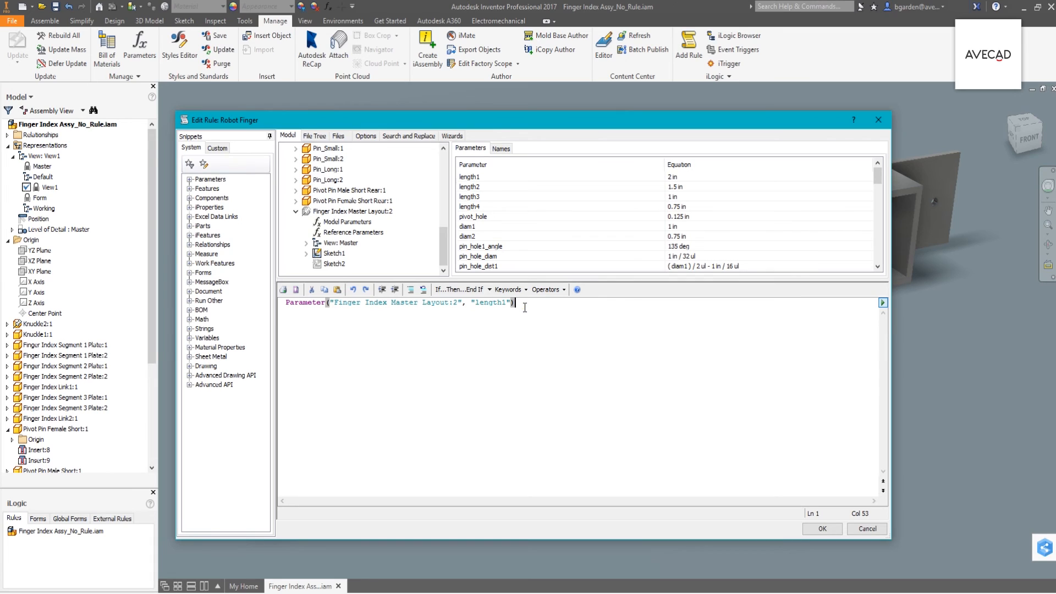
pyautogui.write('=')
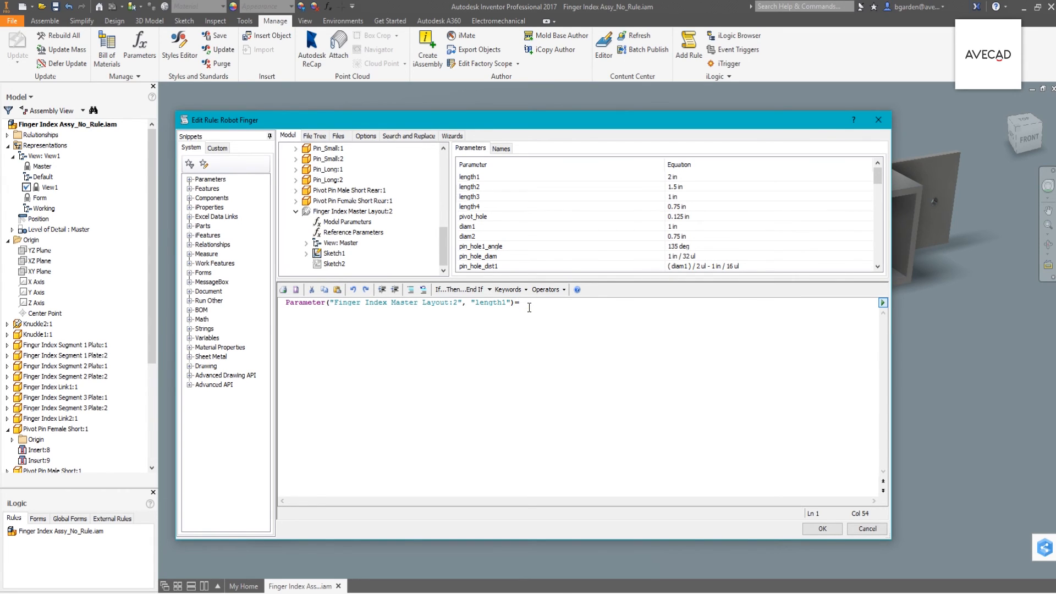
pyautogui.write('len')
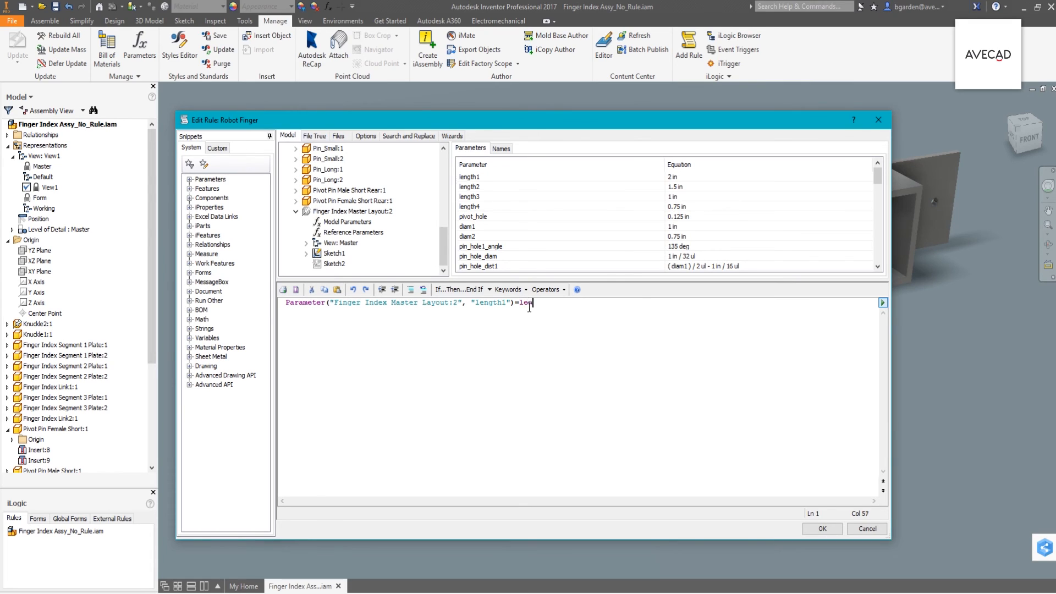
pyautogui.write('gth1')
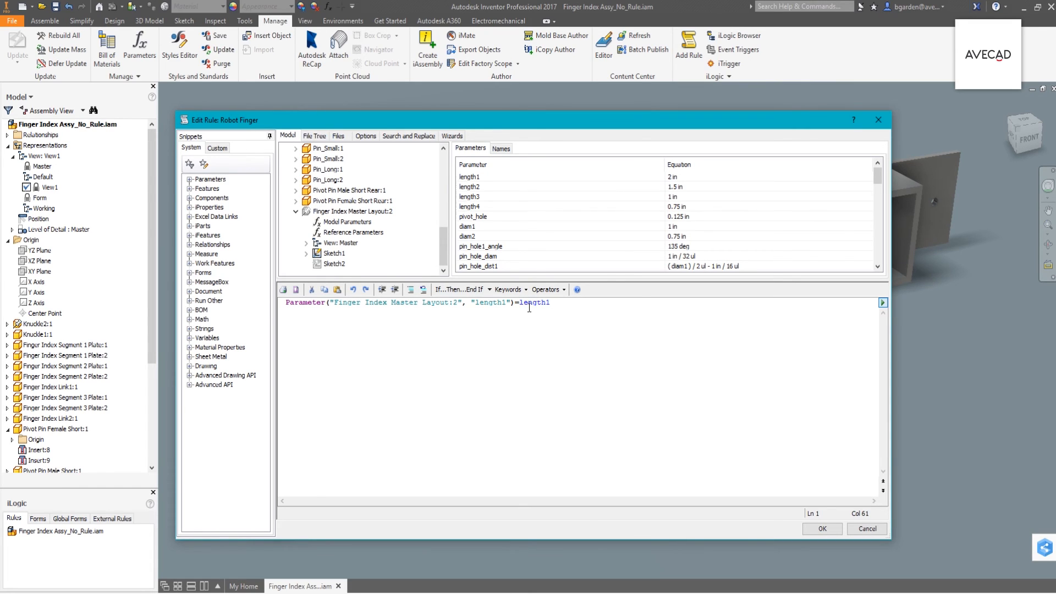
# Step: Drive the layout's length2, length3 and knuckle2_thickness from length2, length3 and thickness, and save the rule
pyautogui.write('Parameter("Finger Index Master Layout:2", "length2")=length2')
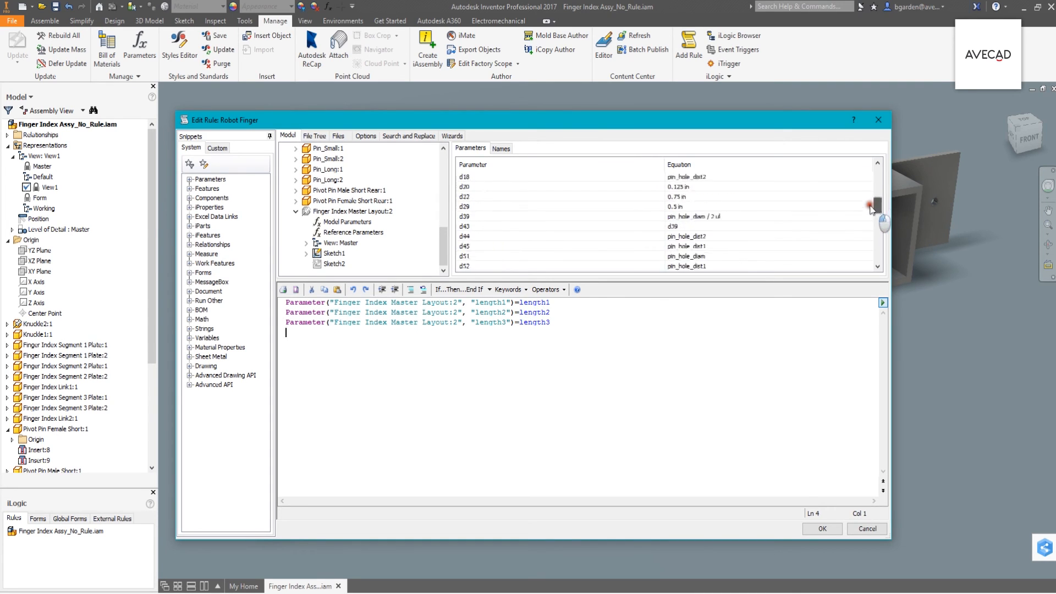
pyautogui.write('Parameter("Finger Index Master Layout:2", "knuckle2_thickness")=thickness')
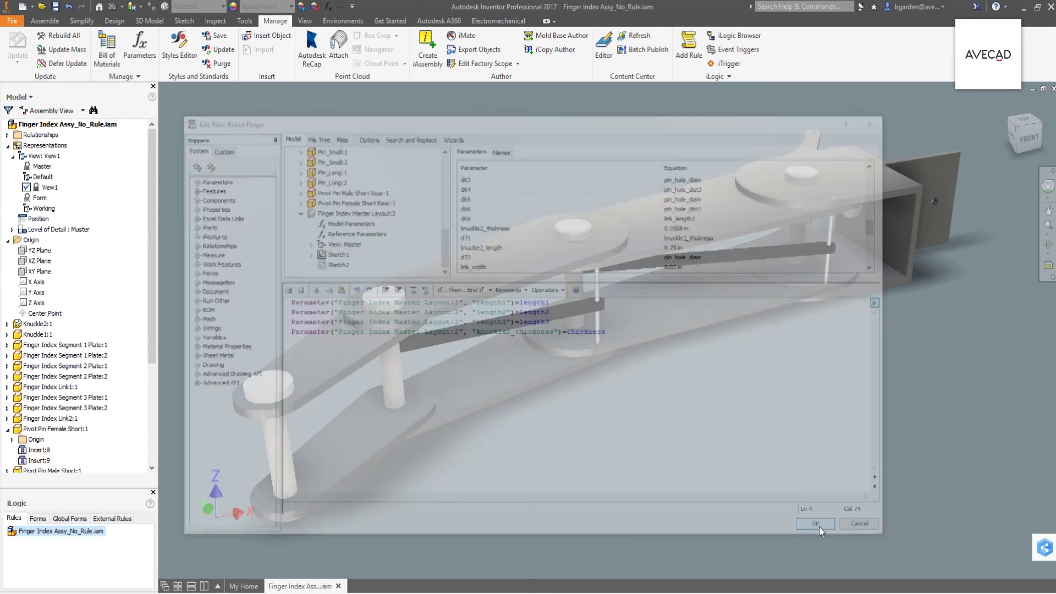
pyautogui.click(815, 523)
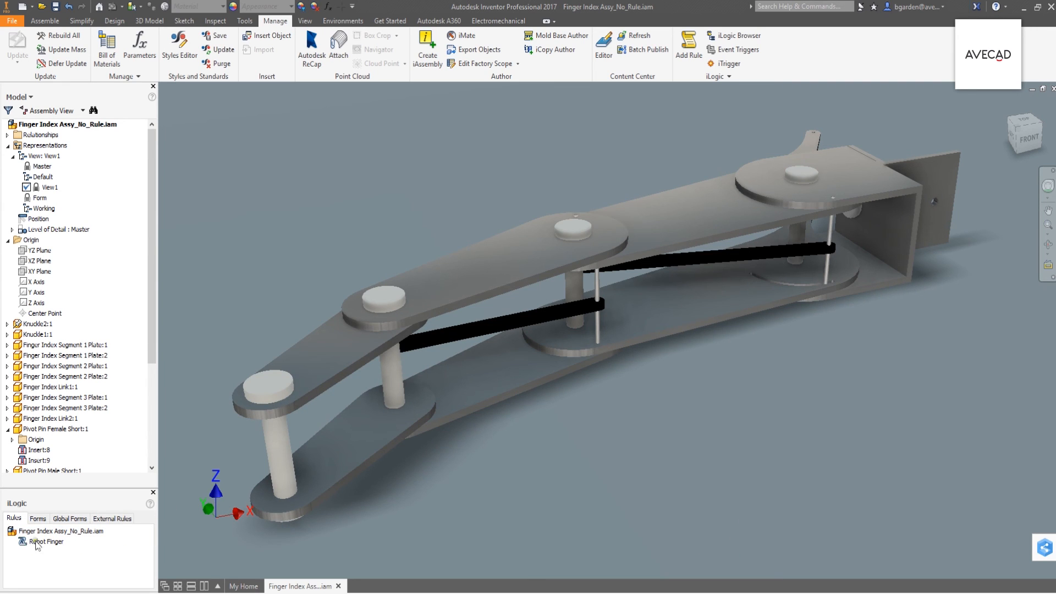
pyautogui.moveTo(409, 194)
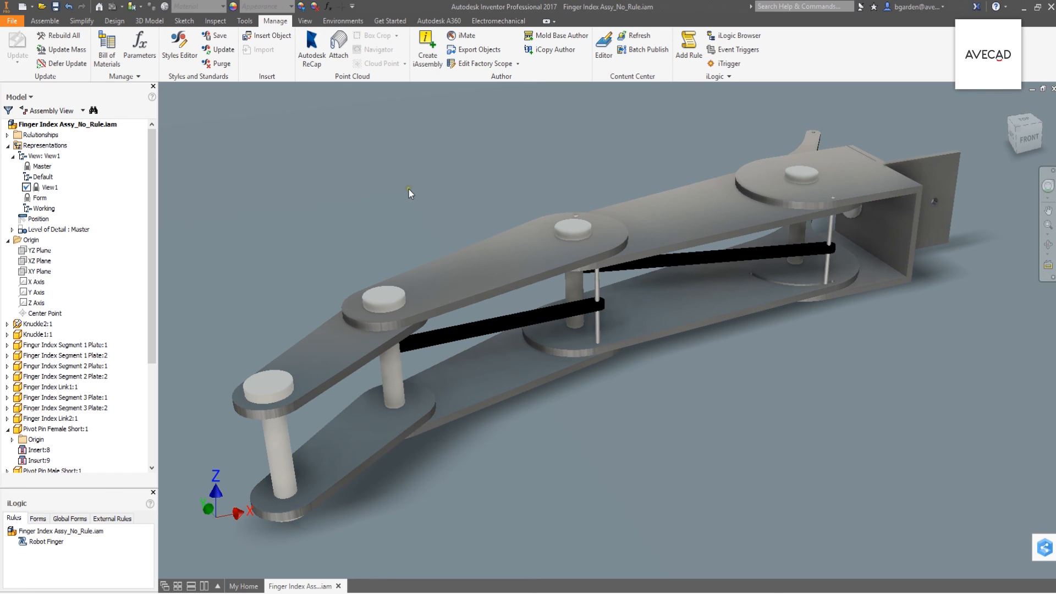
pyautogui.click(39, 198)
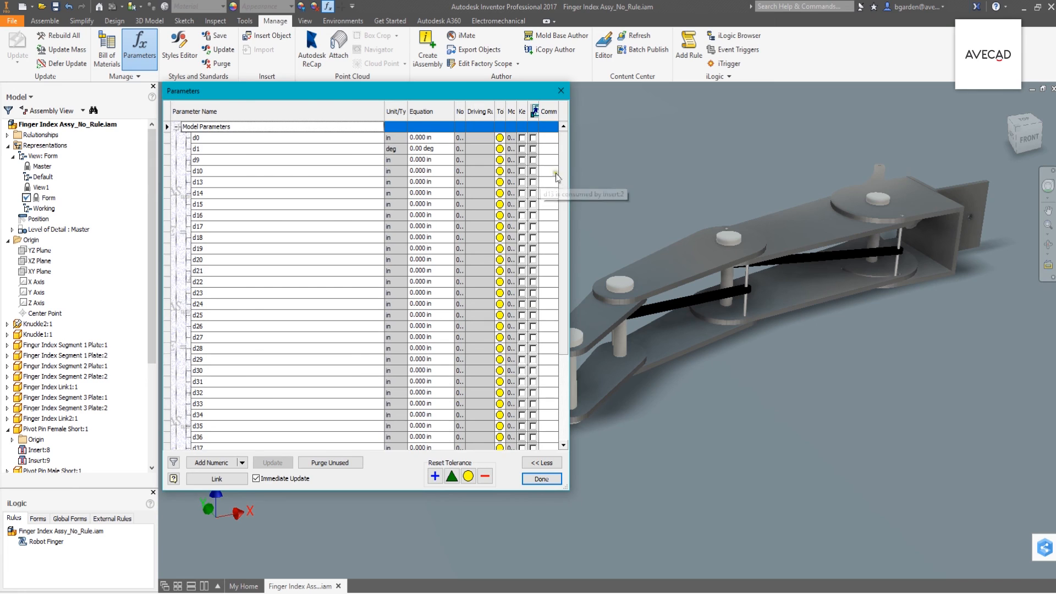
# Step: Set the length2 user parameter to 2 in and show the thickness value choices
pyautogui.scroll(-3)
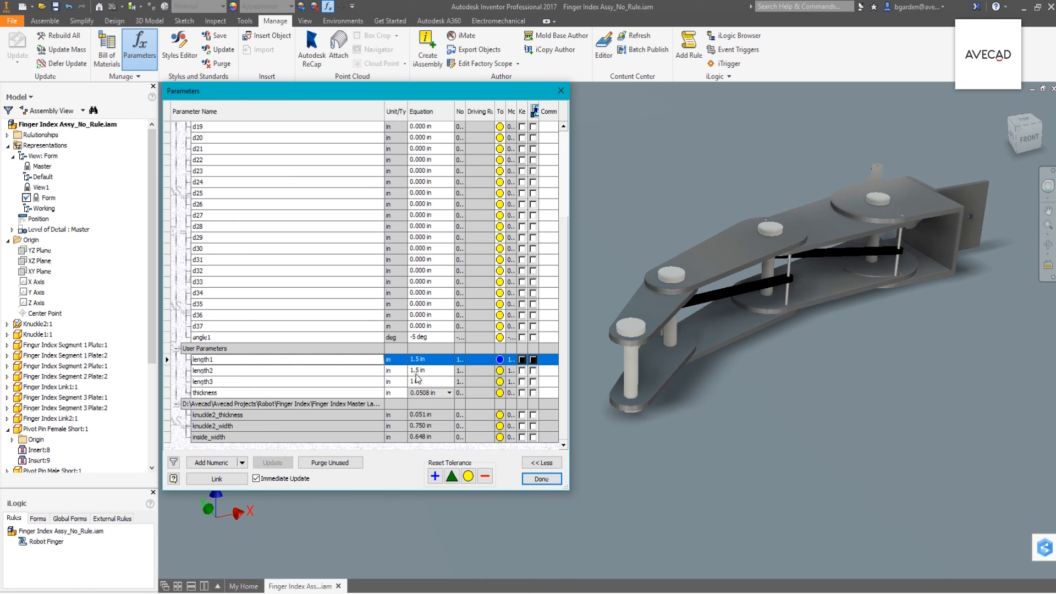
pyautogui.write('2 in')
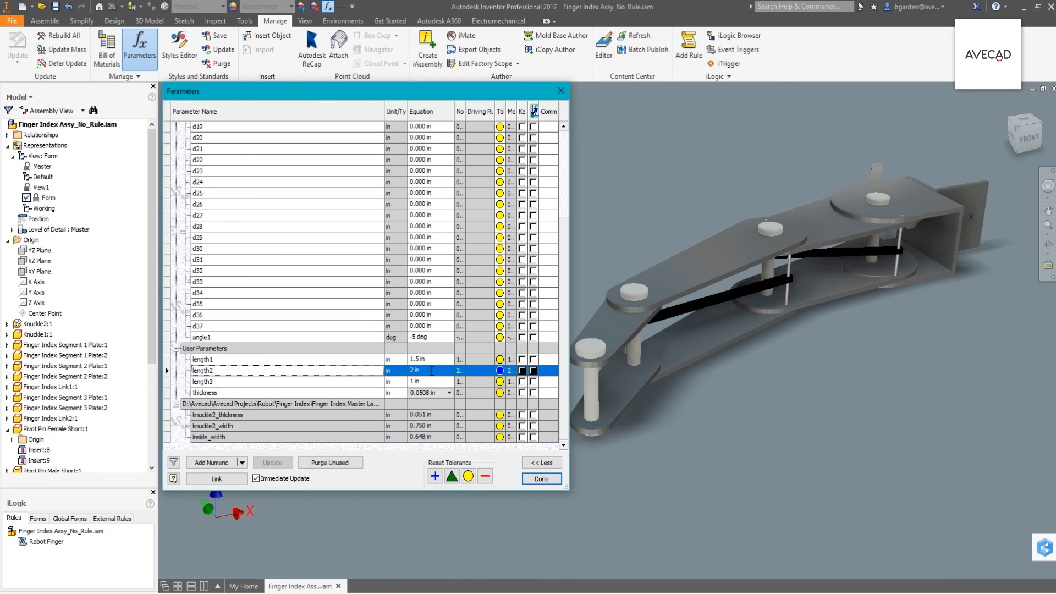
pyautogui.click(448, 393)
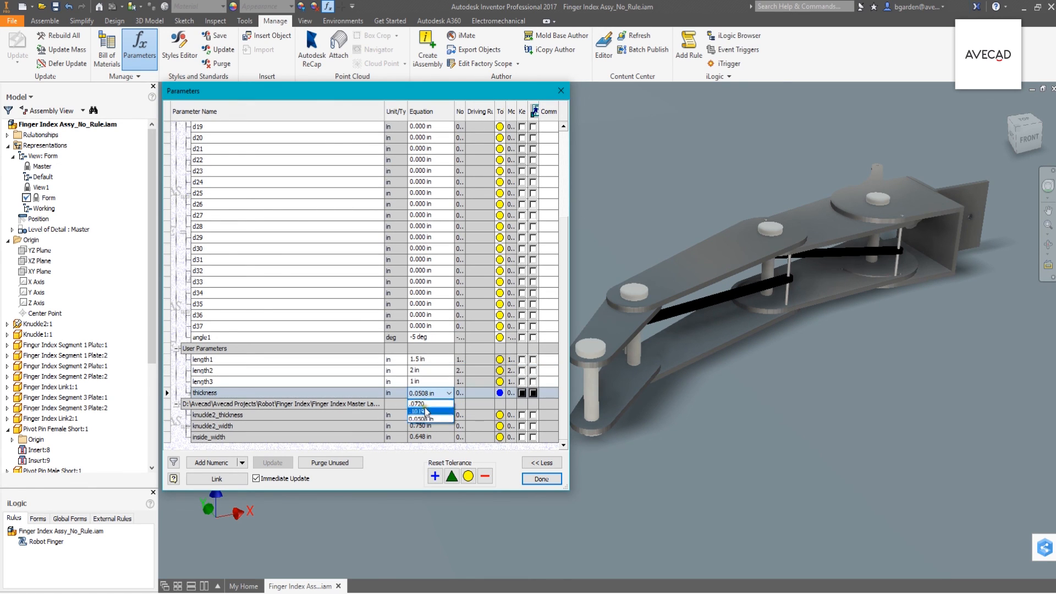